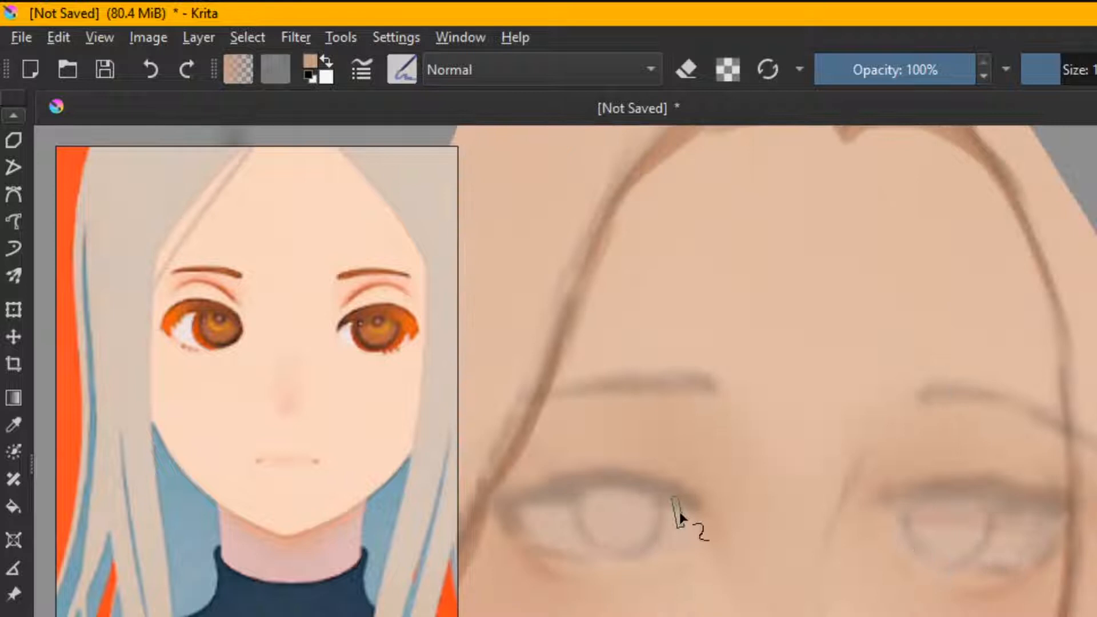
Paint the face, eyes, nose and lips over the sketch, matching the reference portrait
scroll(down, 3)
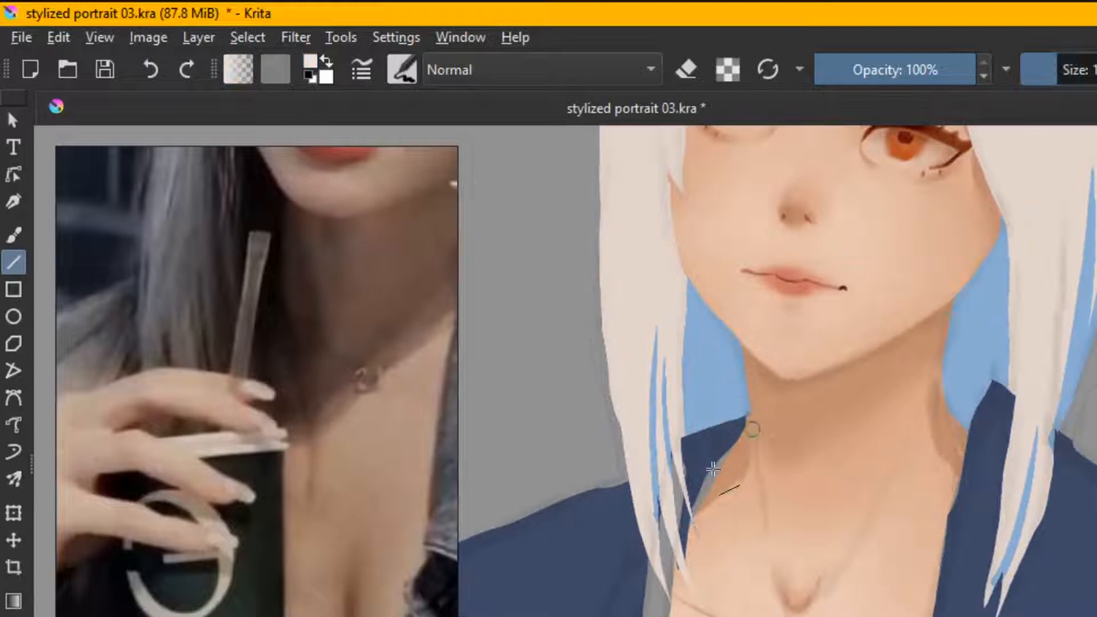
Bring up the Filter menu's Adjust list after shading the neck and collarbones
click(295, 36)
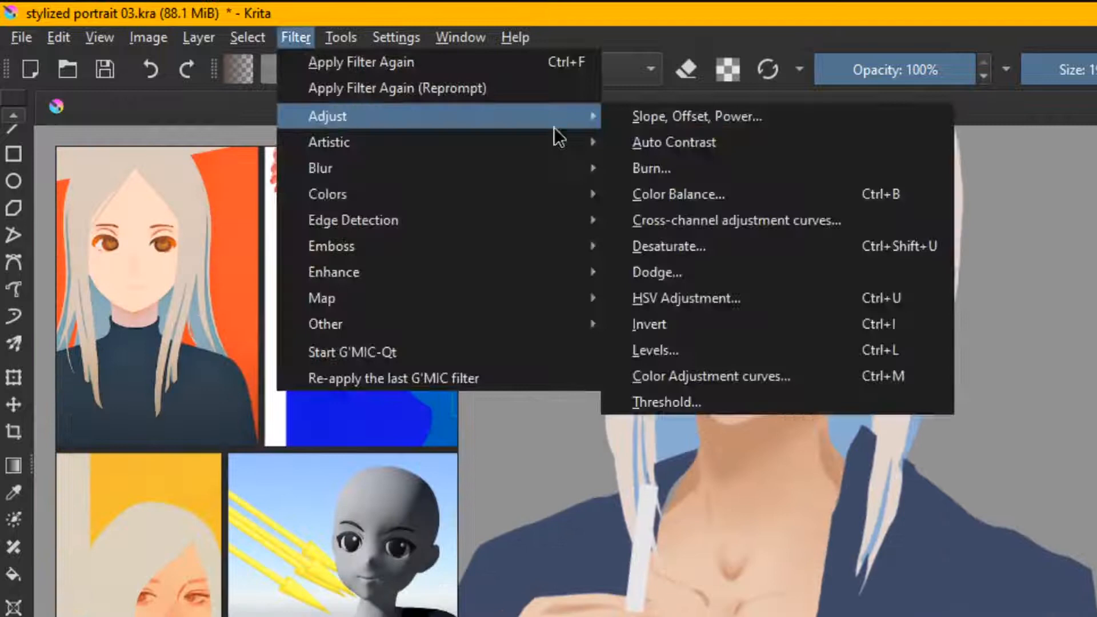